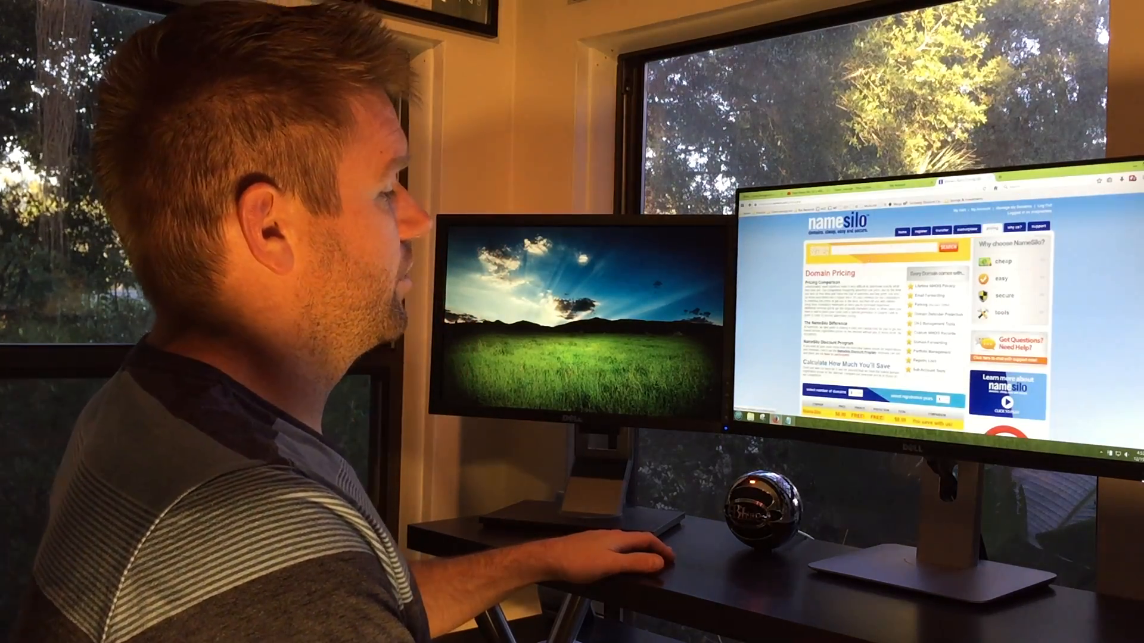
pyautogui.scroll(-3)
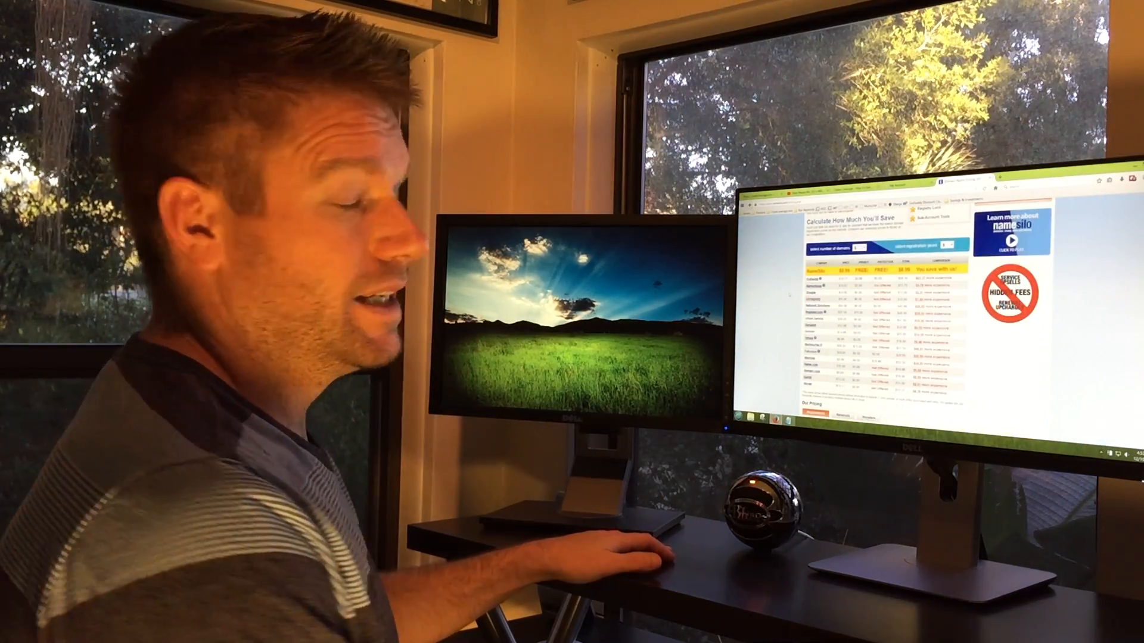